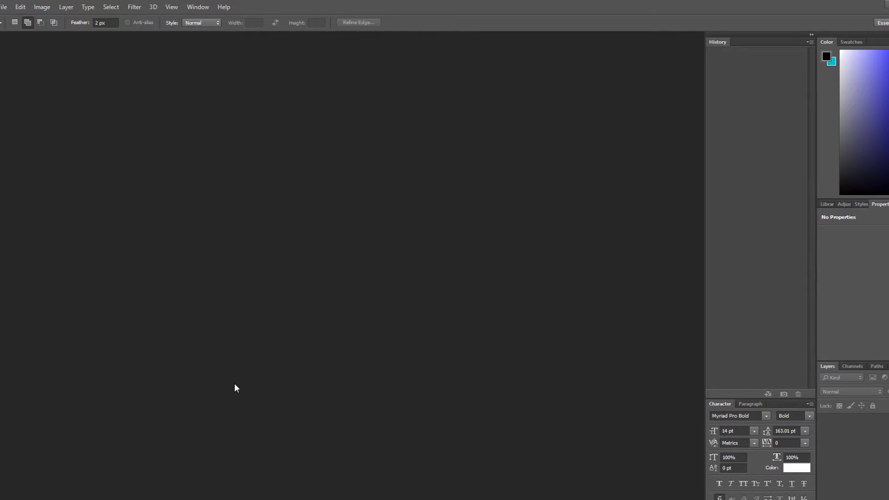
Bring up the Open dialog and go to the T: drive holding the client files.
left_click(27, 7)
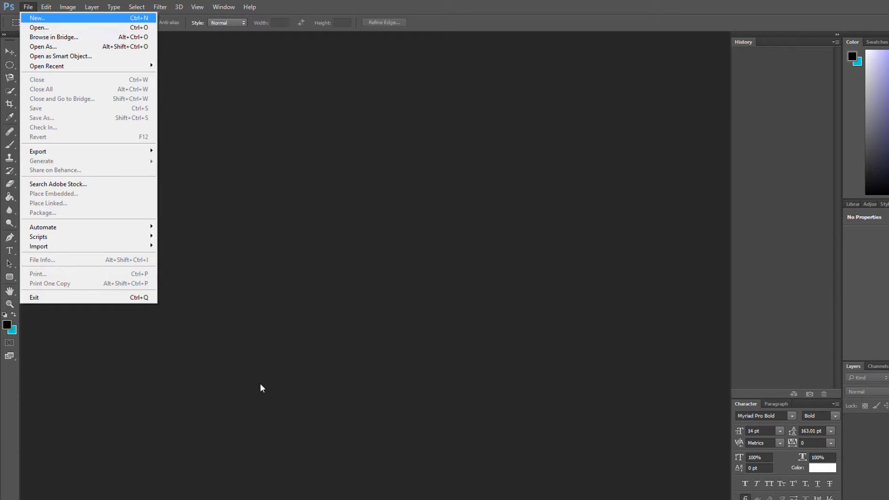
left_click(38, 27)
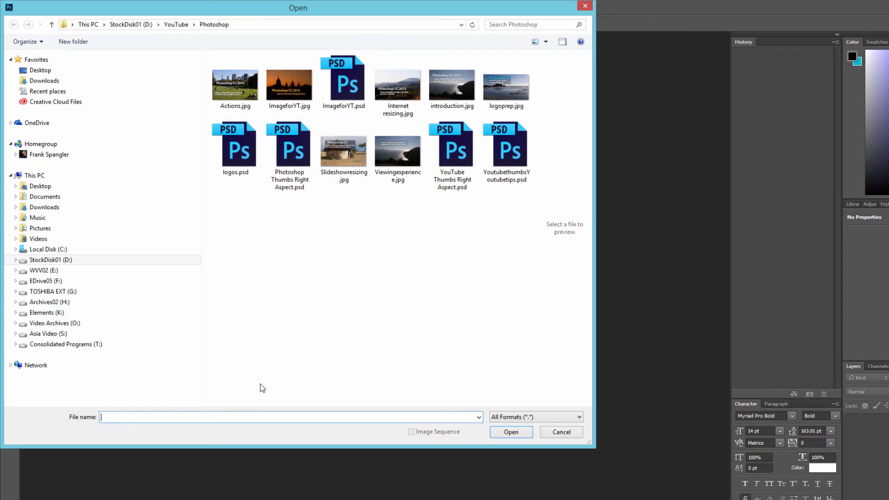
left_click(66, 345)
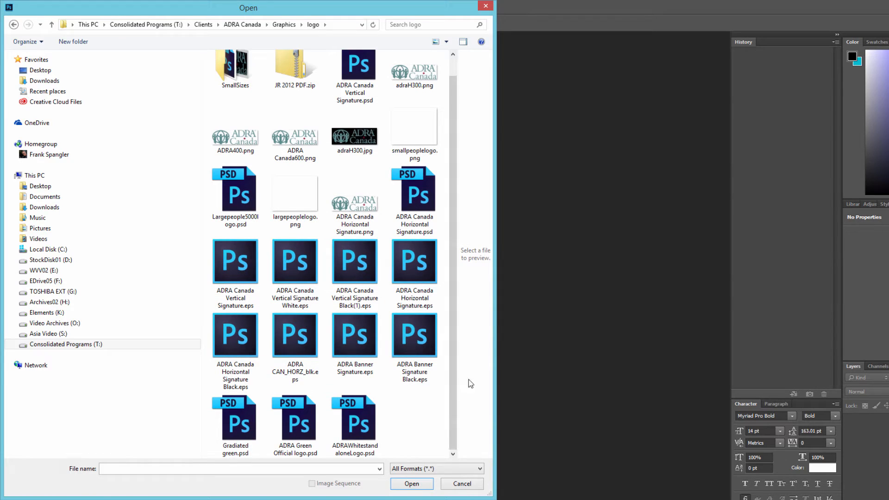
mouse_move(489, 346)
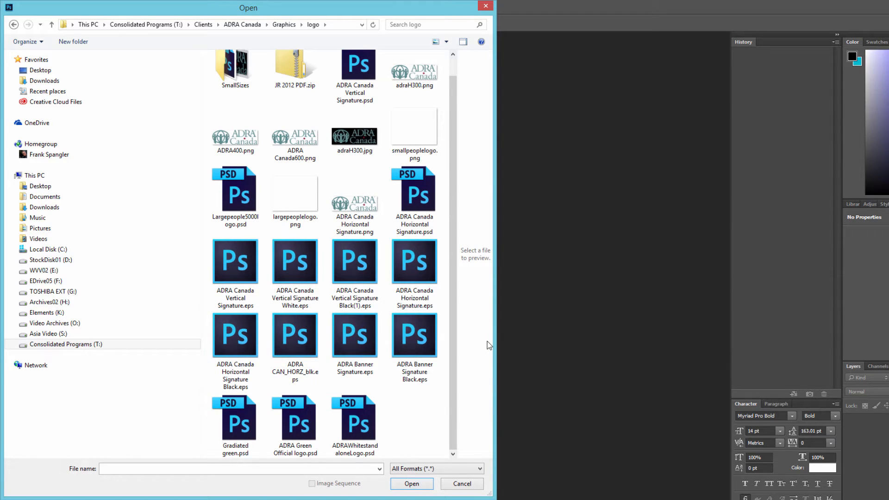
Browse to the ADRA Canada logo folder in Details view and pick ADRA Banner Signature.eps.
left_click(294, 261)
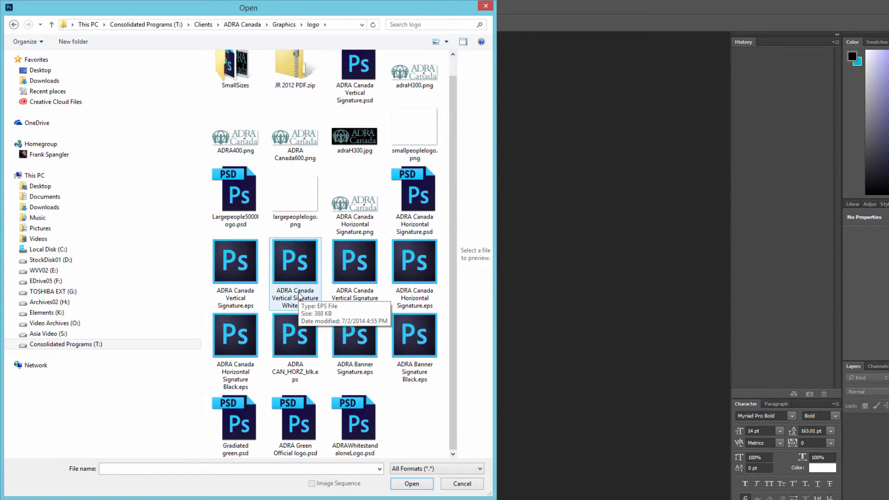
left_click(501, 38)
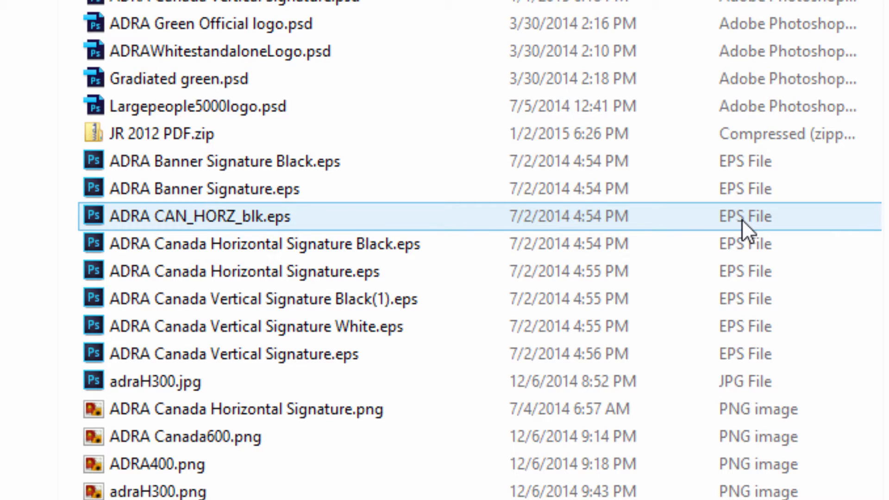
left_click(204, 188)
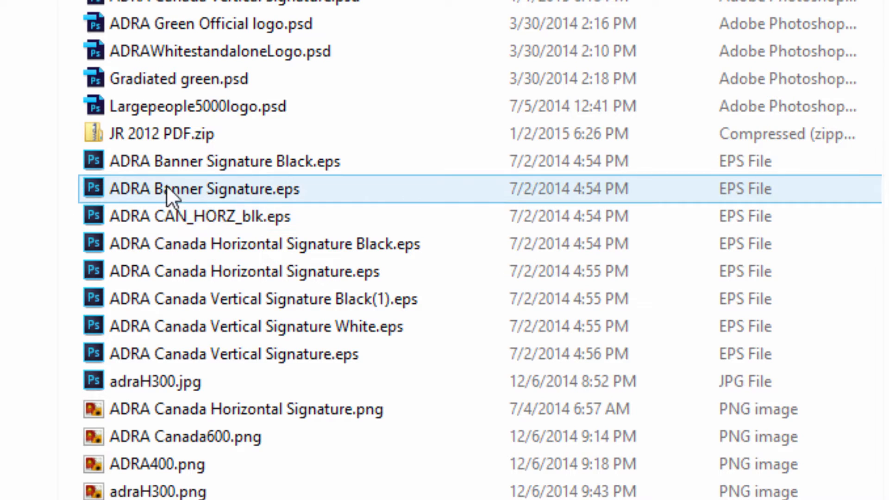
mouse_move(102, 189)
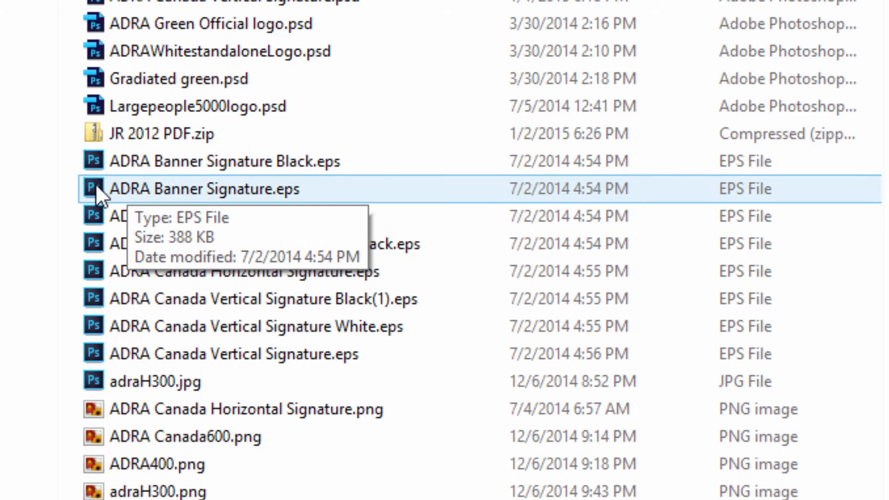
Open ADRA Banner Signature.eps and set its rasterize mode to RGB Color.
double_click(204, 189)
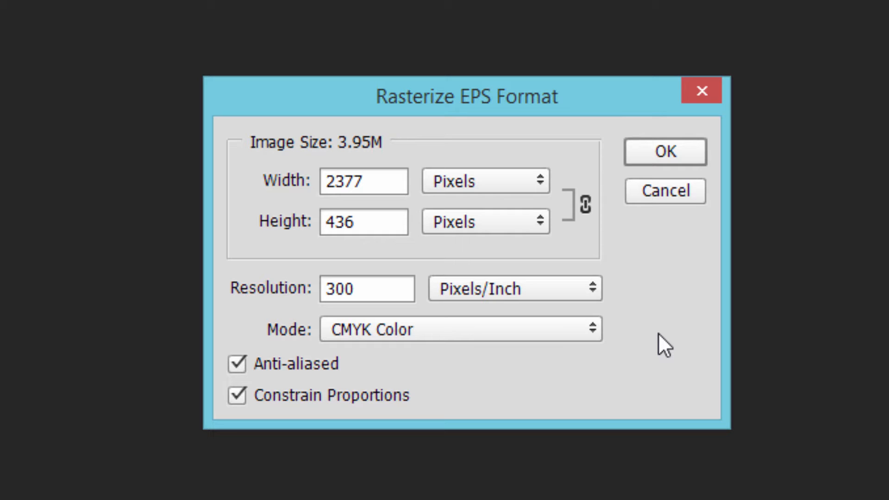
mouse_move(701, 373)
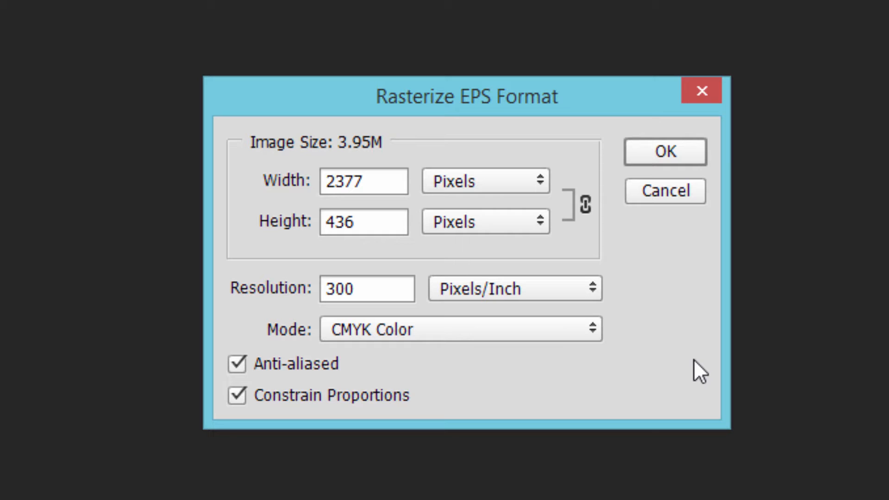
mouse_move(669, 398)
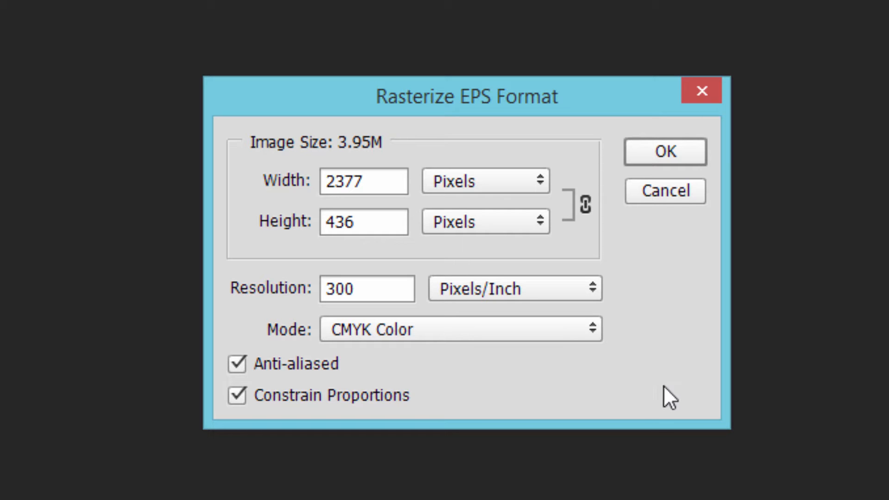
mouse_move(180, 327)
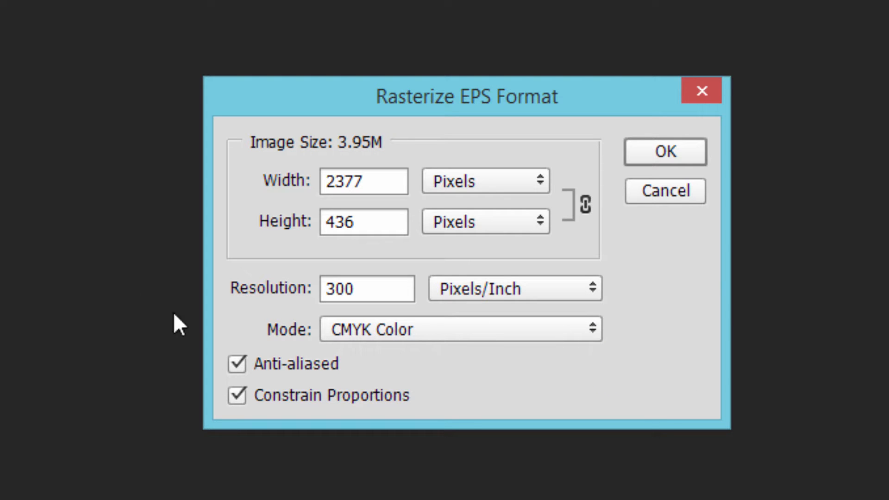
mouse_move(615, 342)
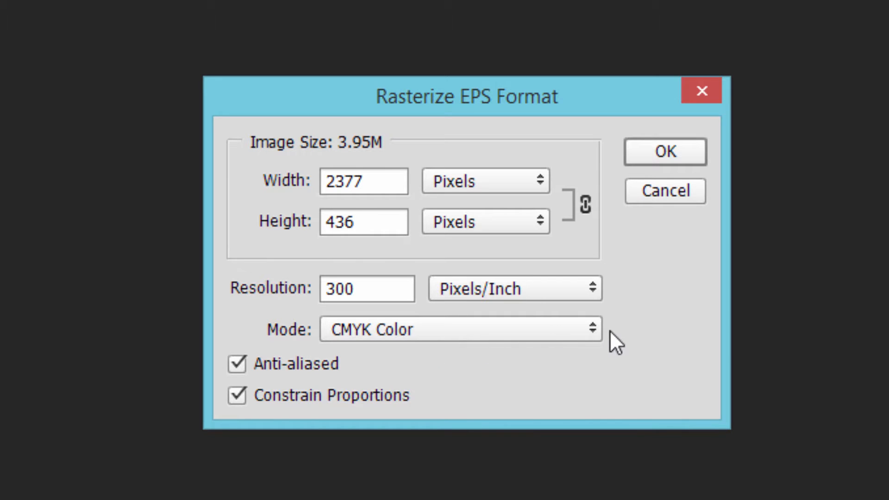
left_click(459, 329)
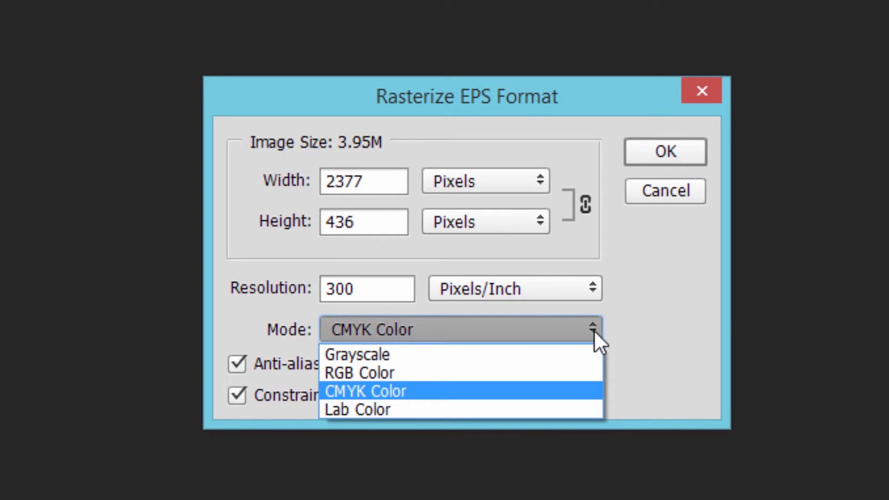
left_click(358, 372)
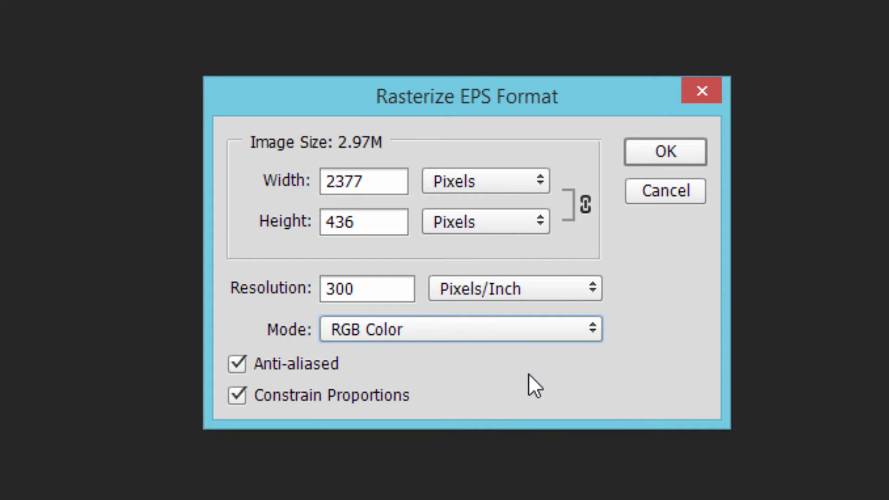
mouse_move(708, 411)
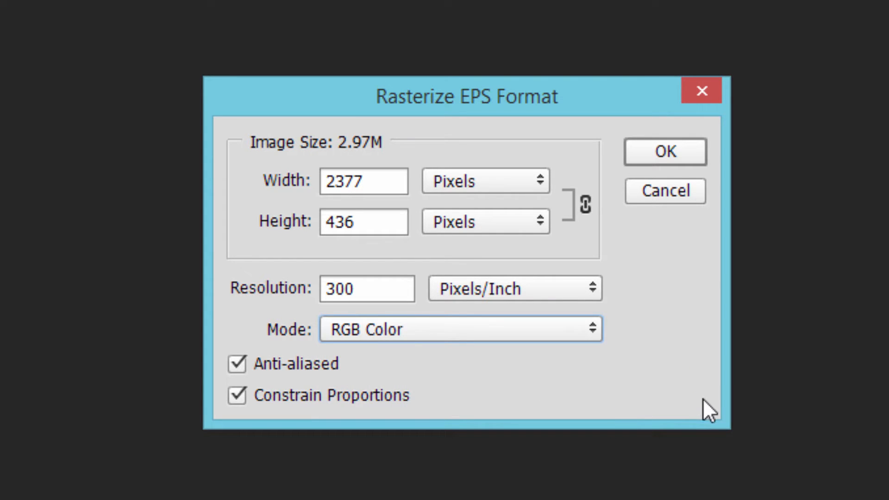
mouse_move(700, 391)
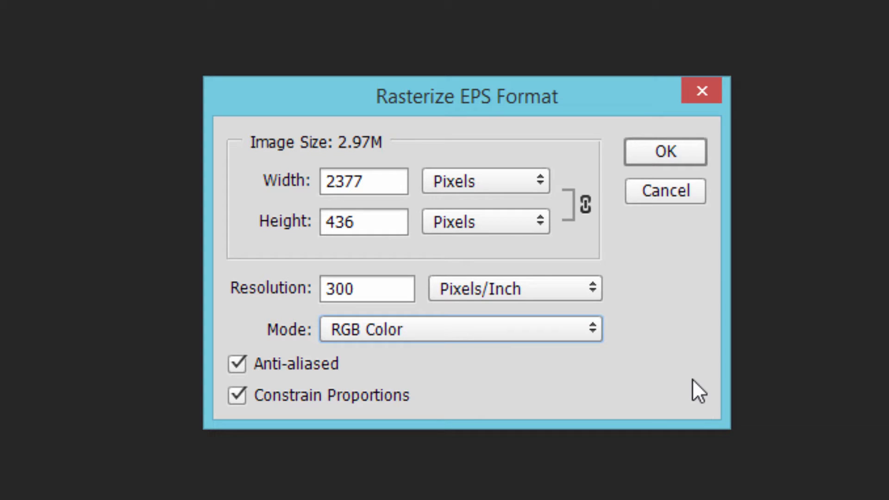
Set the rasterize resolution to 72 pixels per inch.
left_click(366, 288)
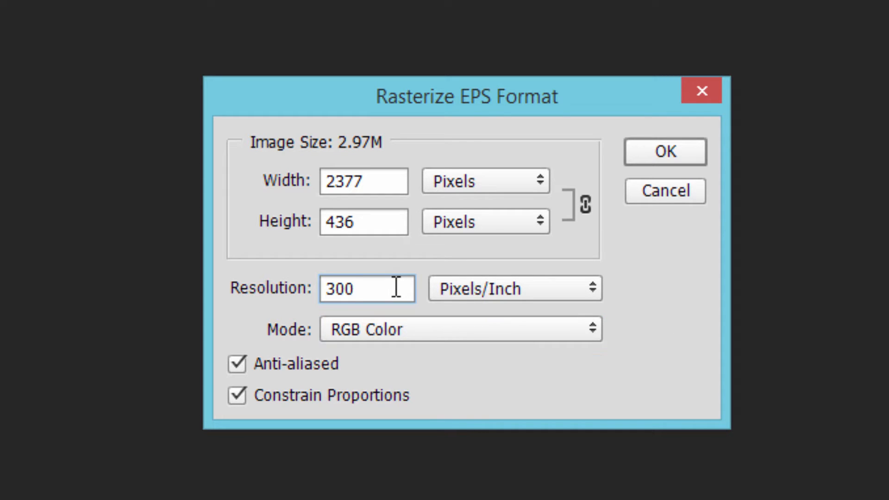
triple_click(367, 289)
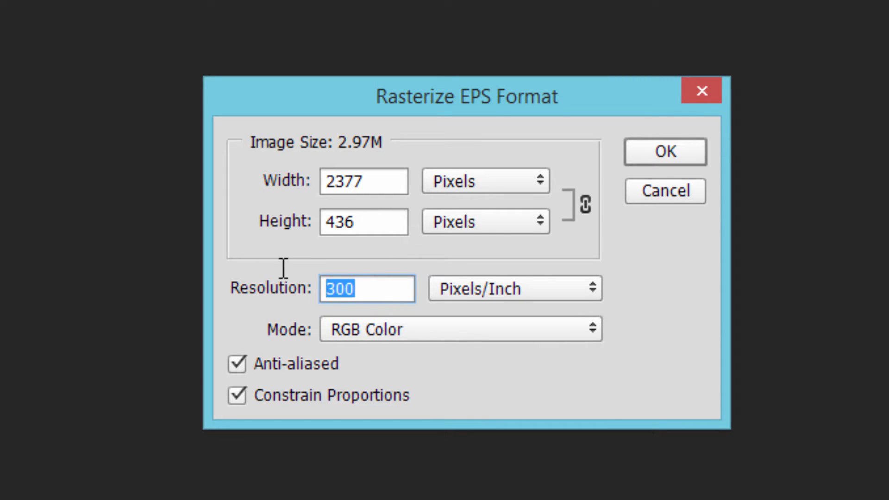
type("72")
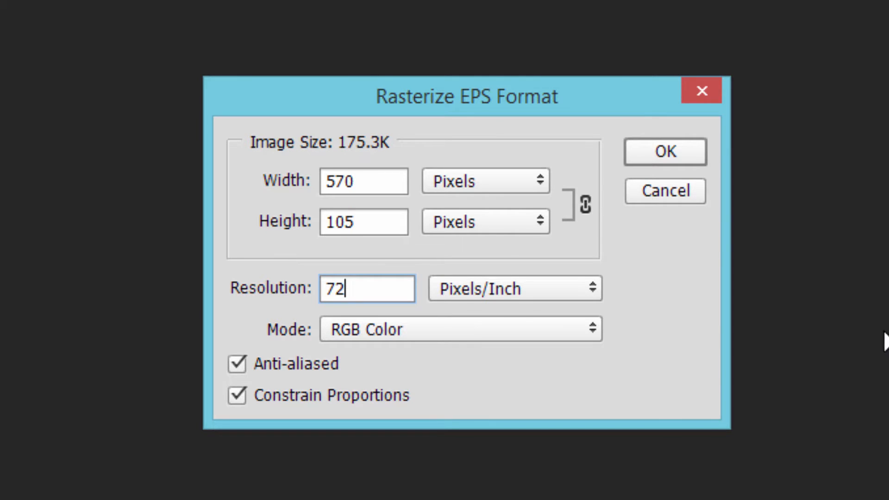
Set the width to 3000 pixels and rasterize the logo onto a transparent canvas.
left_click(363, 182)
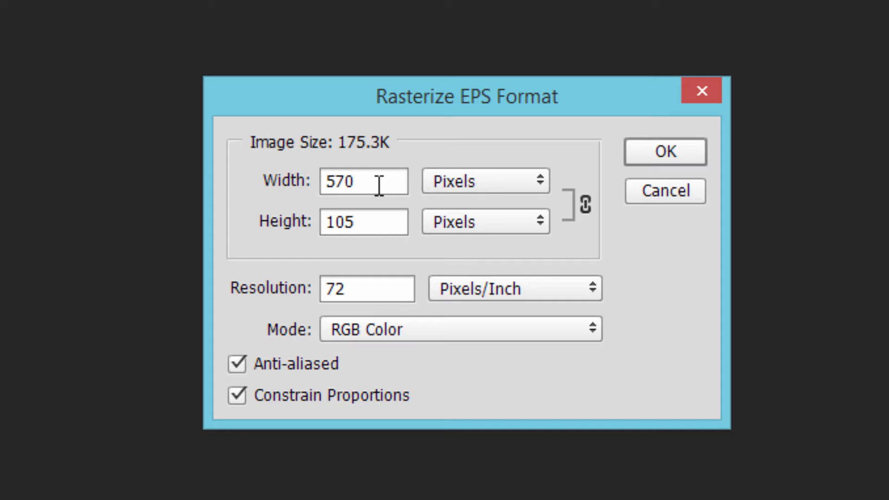
left_click(363, 181)
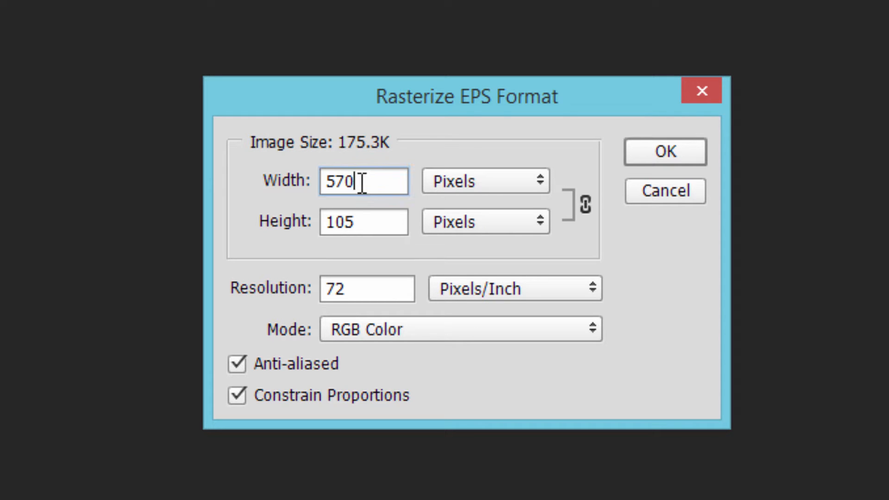
triple_click(363, 180)
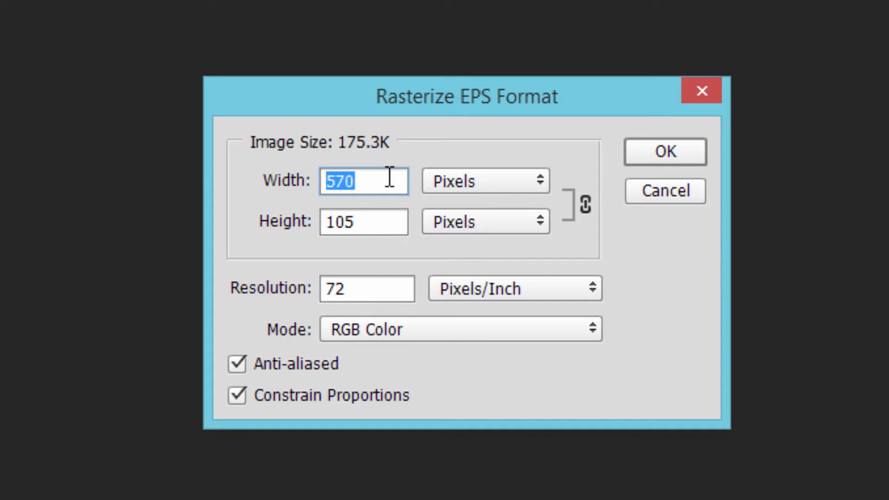
type("3000")
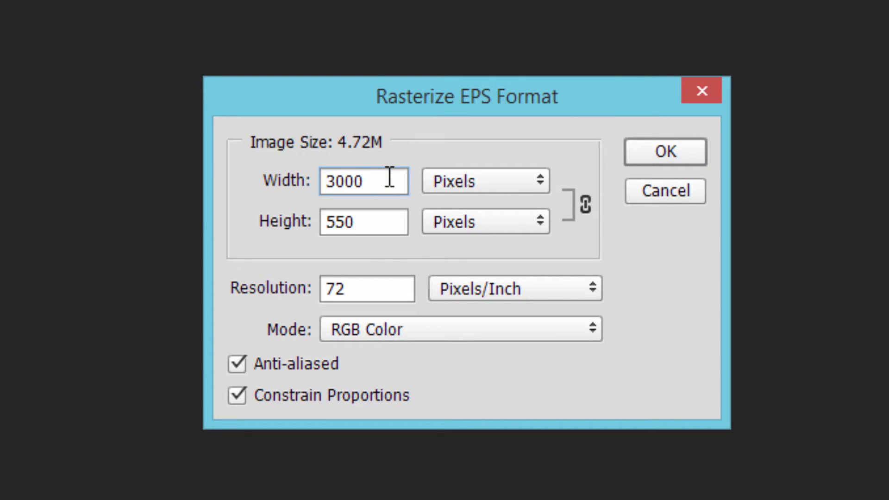
left_click(664, 151)
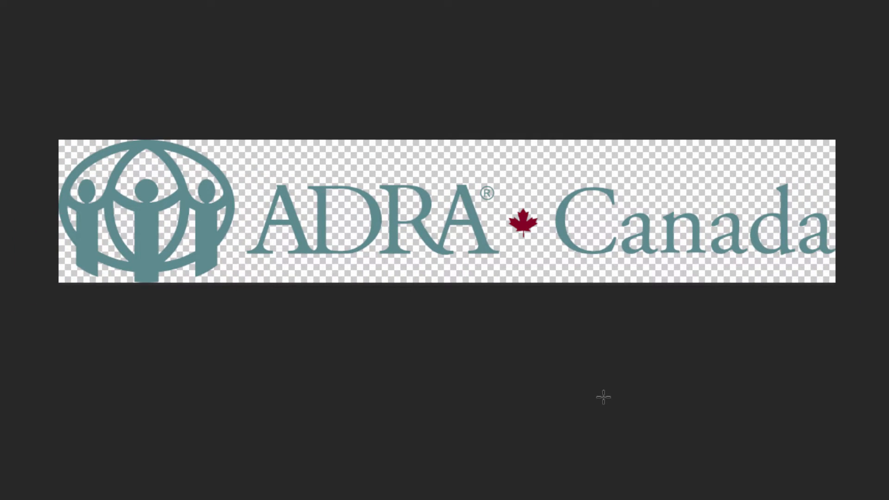
mouse_move(590, 365)
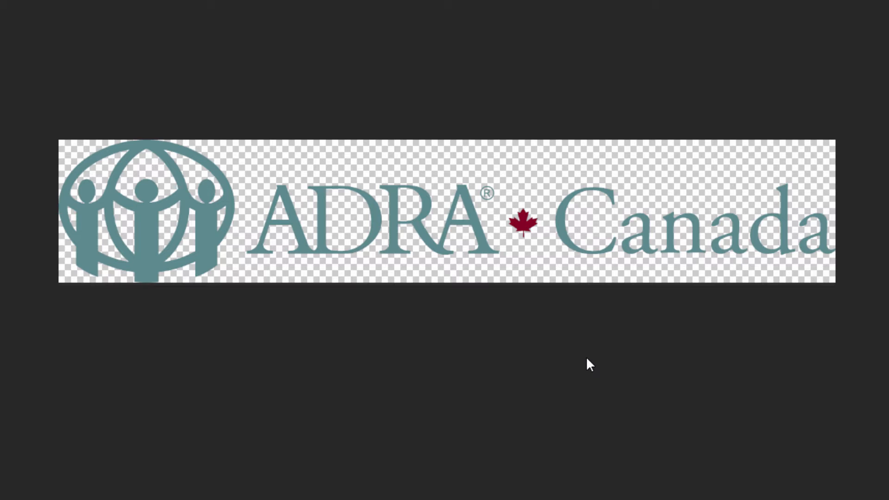
mouse_move(294, 401)
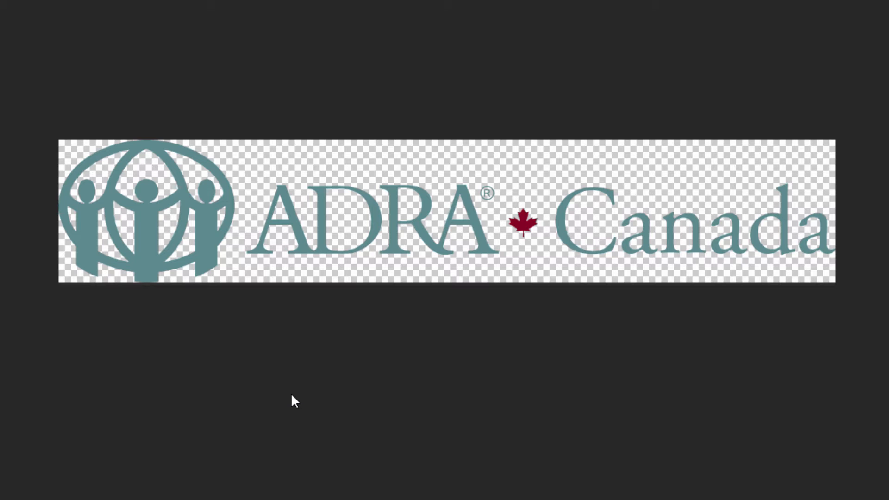
Switch to the Crop tool so crop handles frame the logo canvas.
left_click(37, 161)
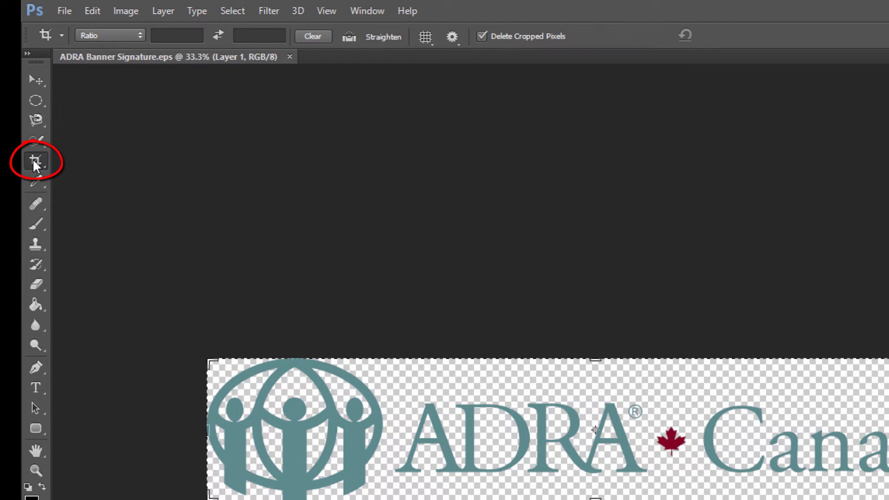
mouse_move(307, 200)
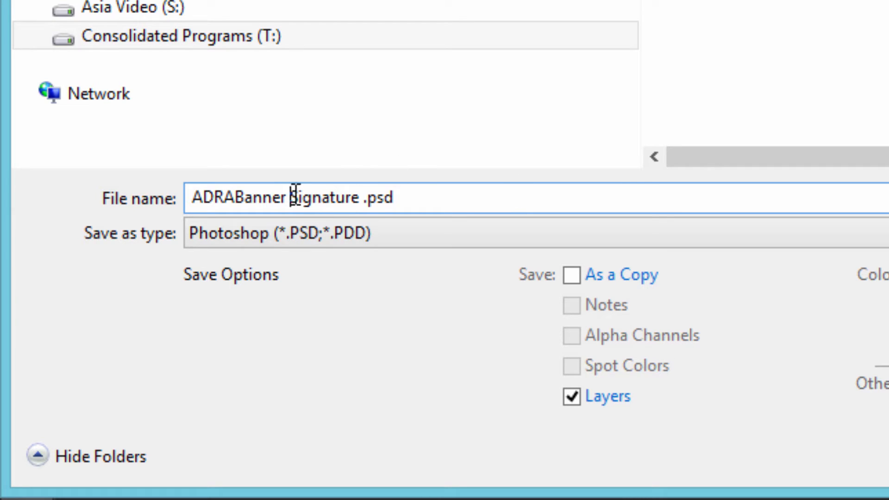
Save the layered PSD as ADRA_Banner_Signature3000.psd with Maximize Compatibility kept on.
key("Backspace")
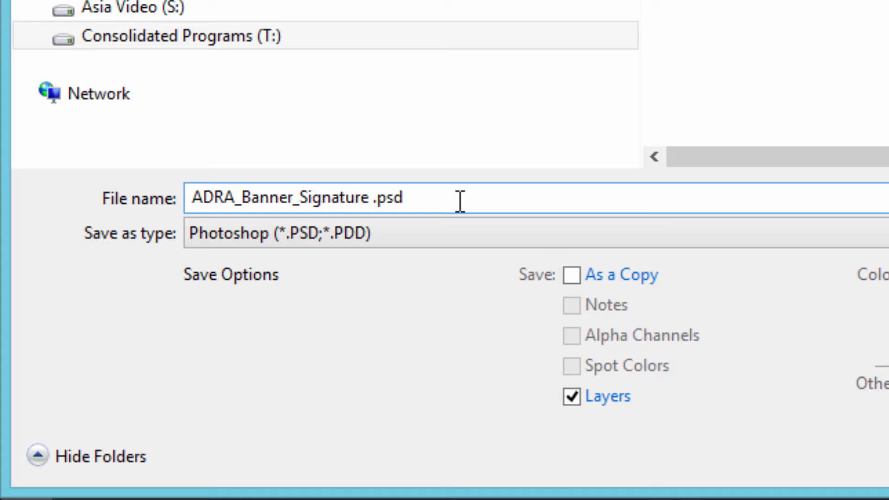
type("3")
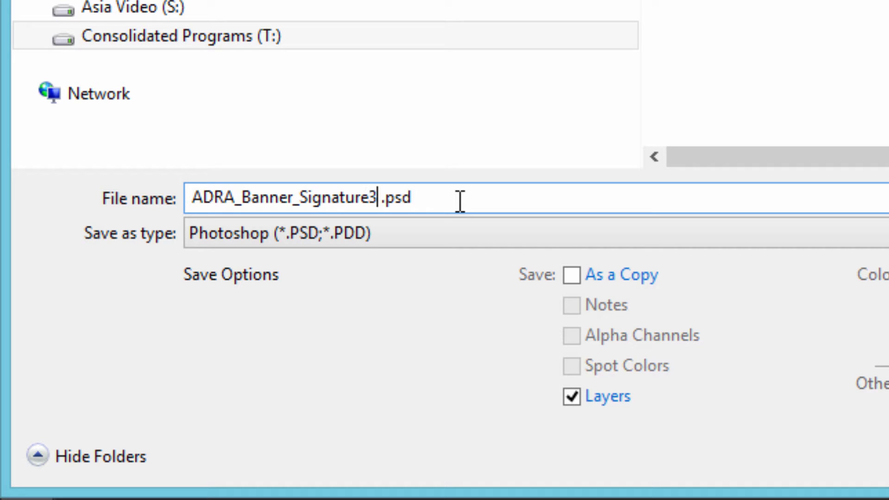
type("000")
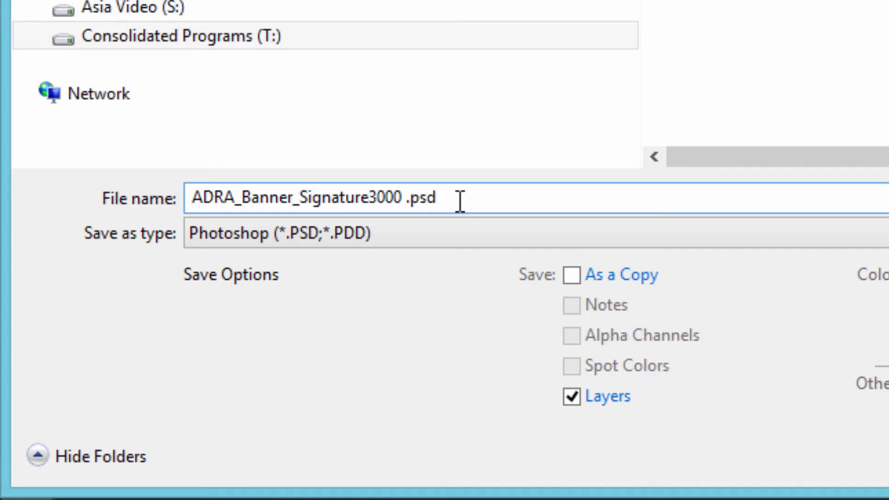
key("Backspace")
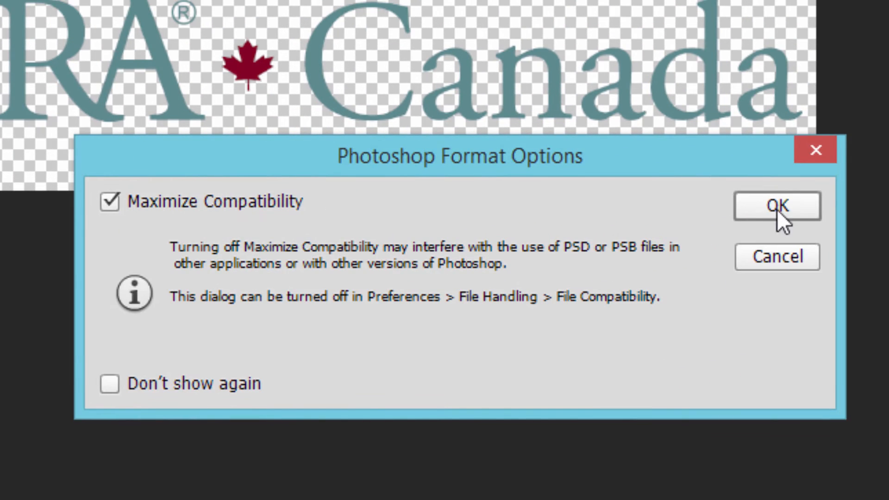
left_click(776, 206)
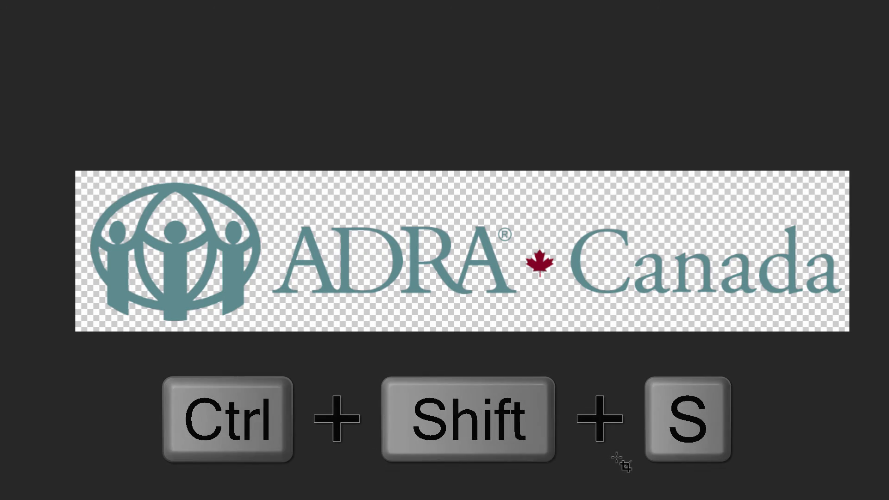
Save a copy as ADRA_Banner_Signature3000.png with smallest compression and no interlacing.
key("ctrl+shift+s")
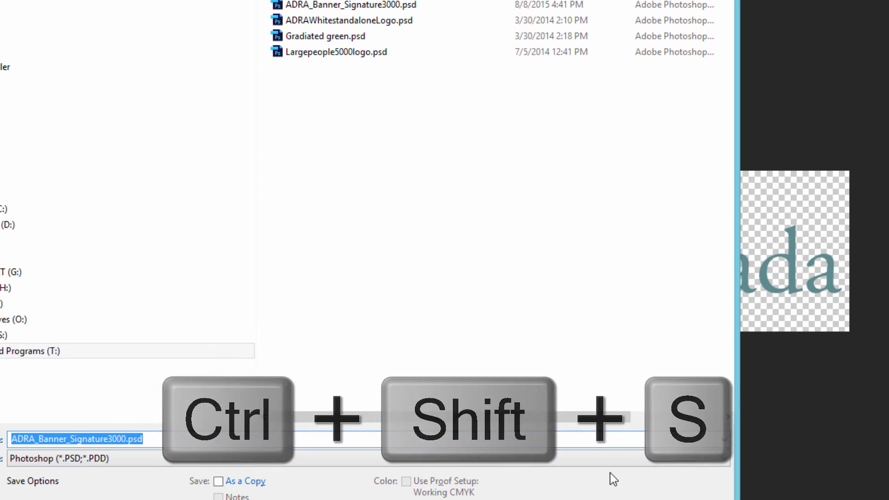
left_click(724, 458)
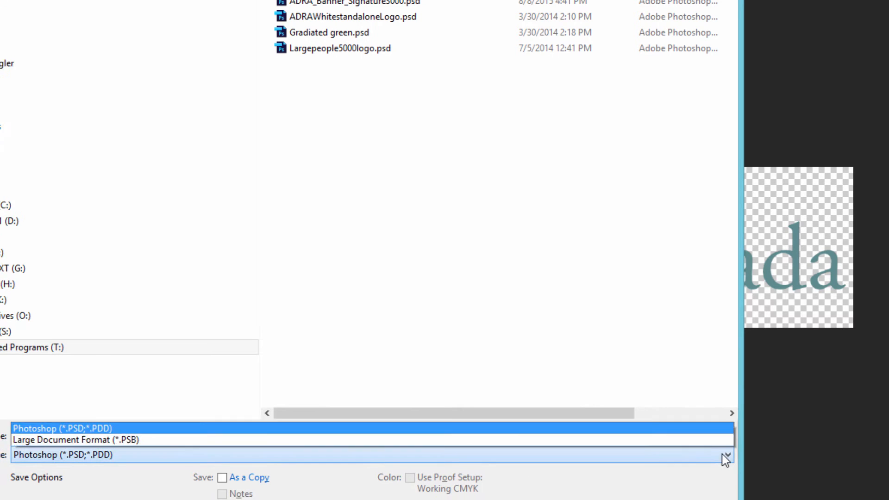
left_click(726, 453)
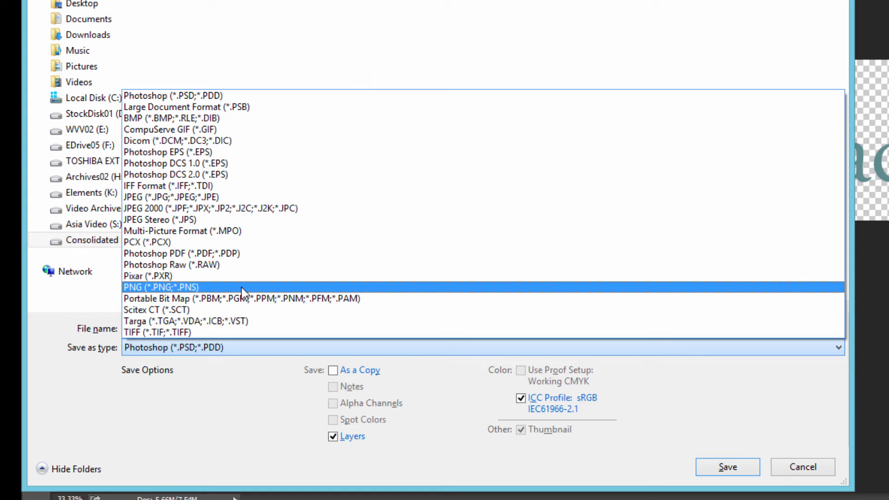
left_click(161, 287)
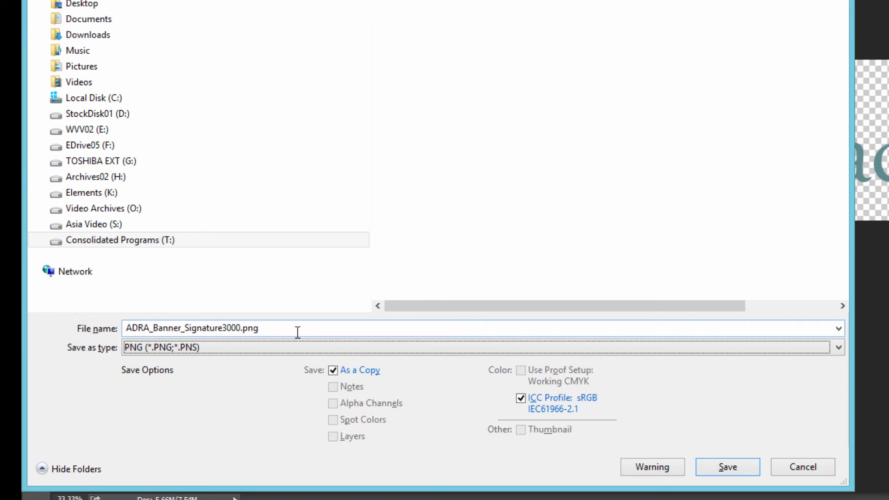
mouse_move(850, 255)
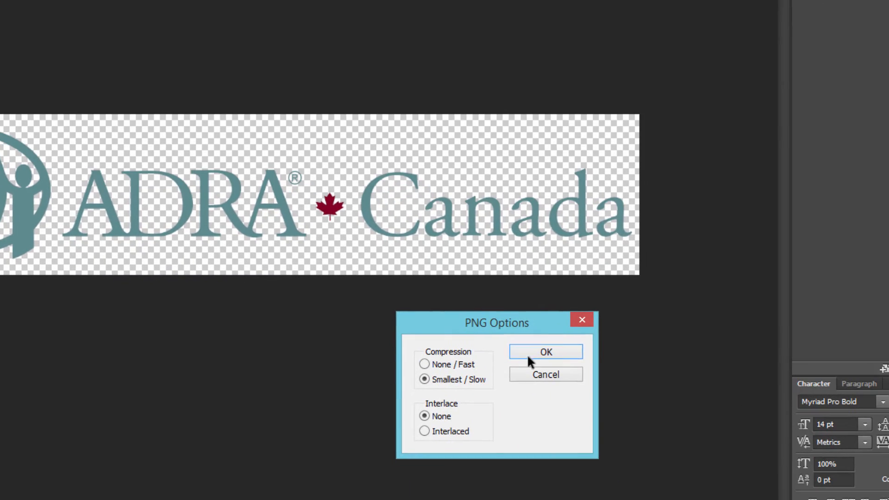
left_click(544, 352)
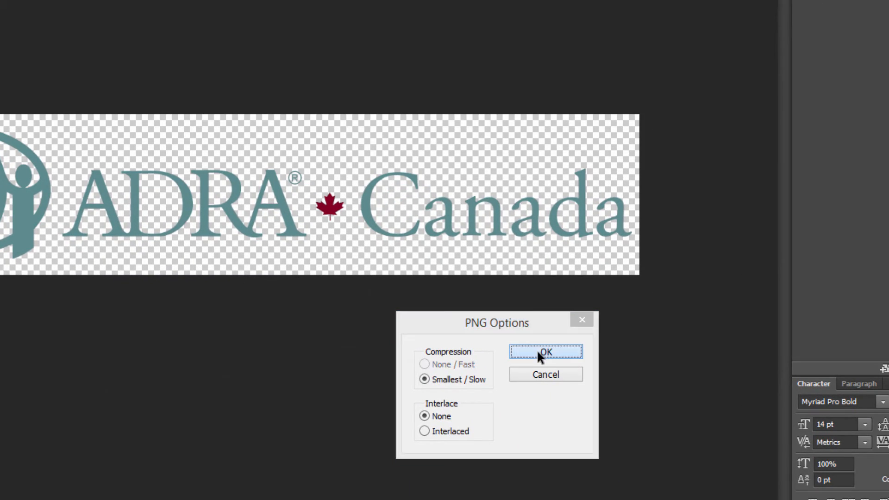
left_click(545, 351)
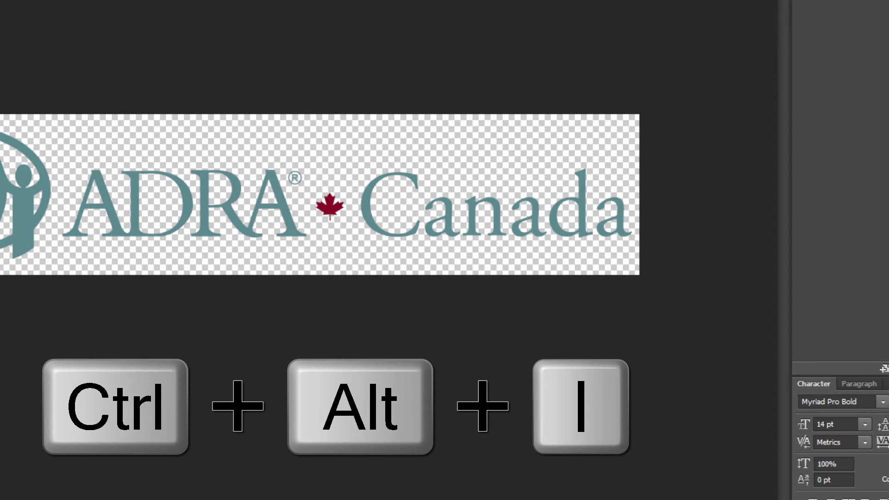
Resize the logo to 2000 px wide and save it as ADRA_Banner_Signature2000.png.
key("ctrl+alt+i")
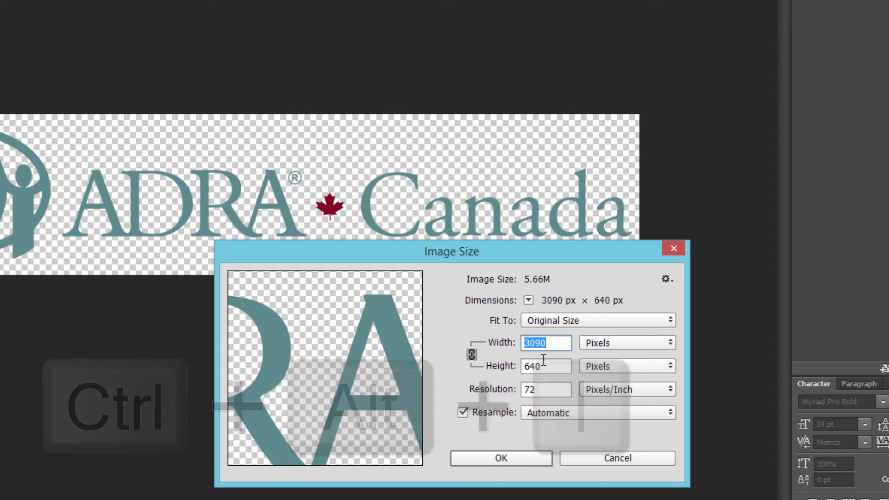
type("2000.psd")
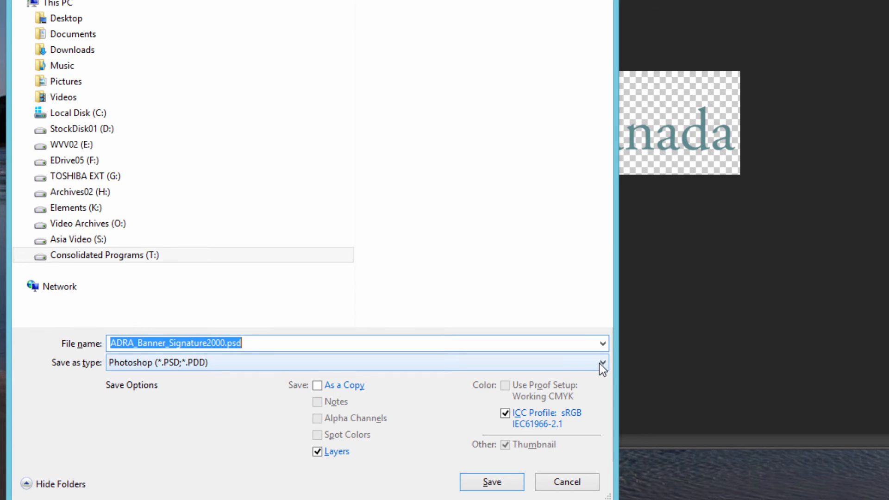
left_click(600, 362)
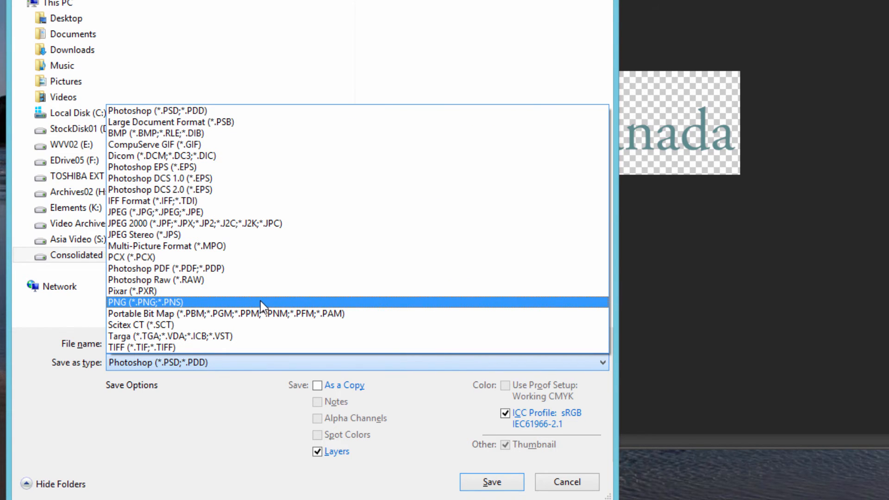
left_click(146, 302)
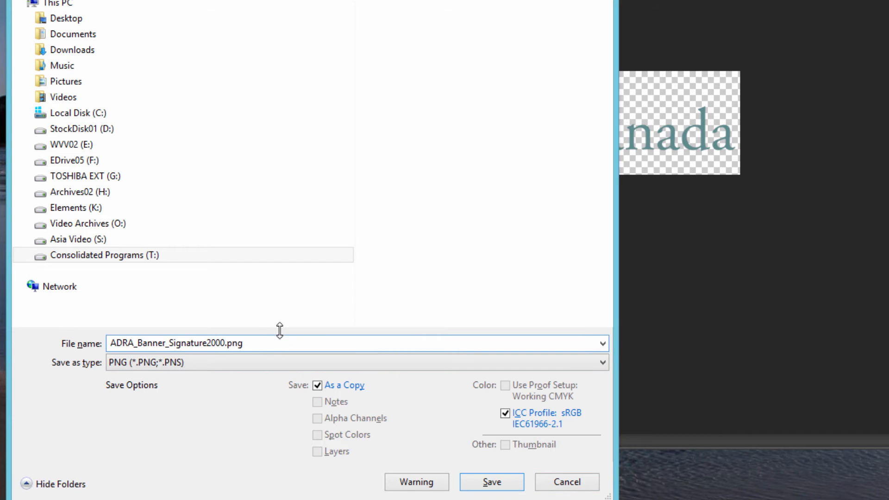
left_click(491, 481)
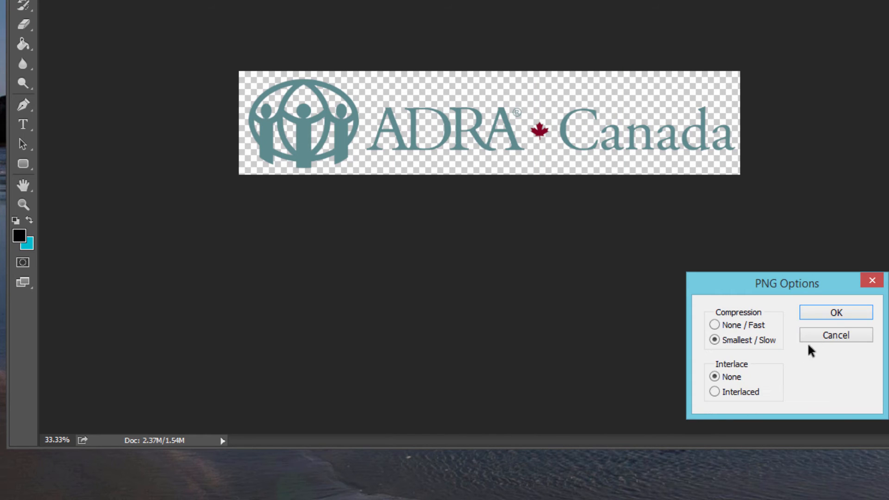
left_click(834, 312)
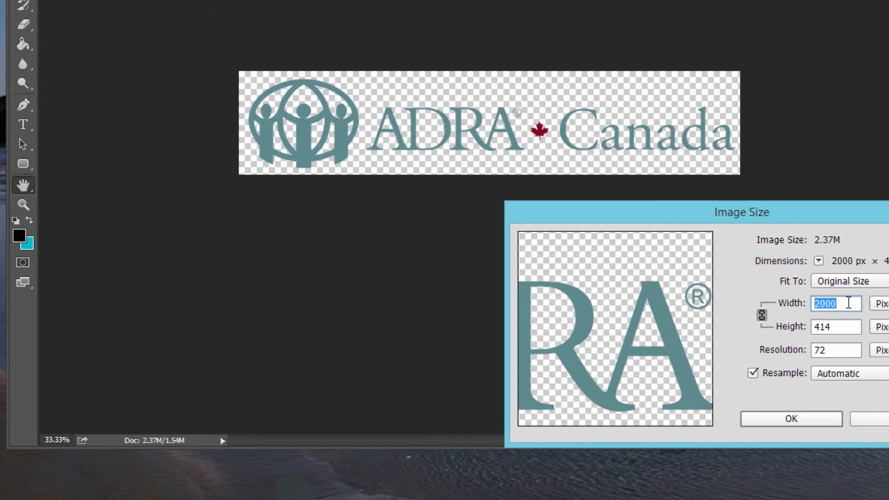
Resize the logo to 1000 px wide and save a PNG copy with 1000 in its name.
type("1000")
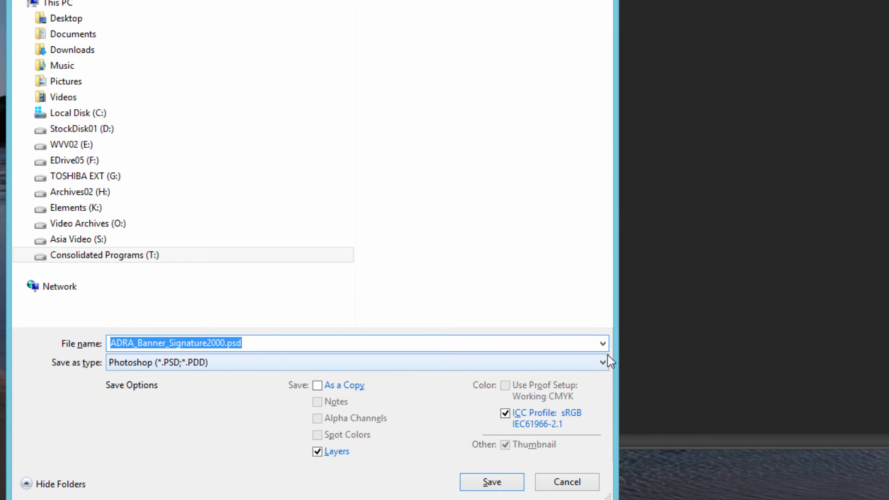
left_click(600, 362)
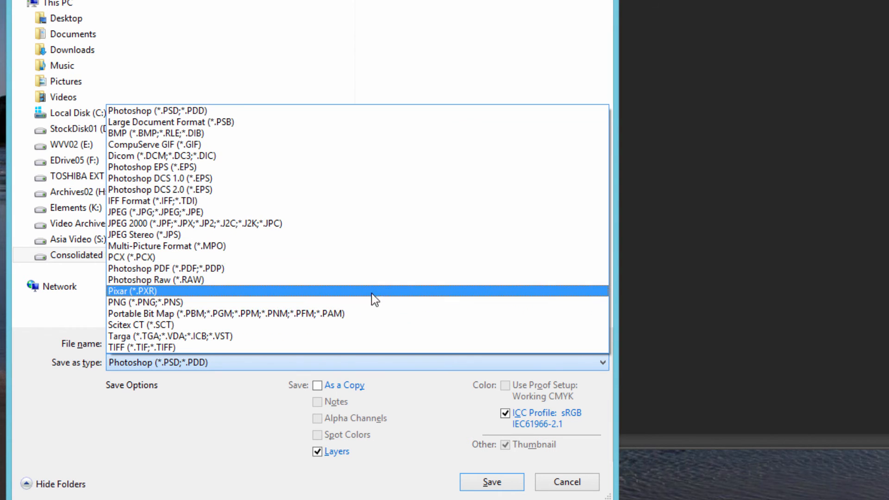
left_click(147, 302)
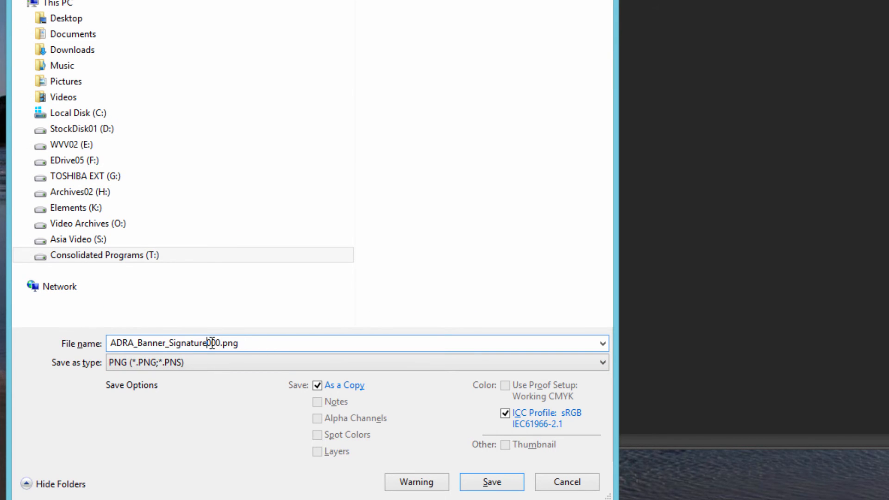
left_click(491, 481)
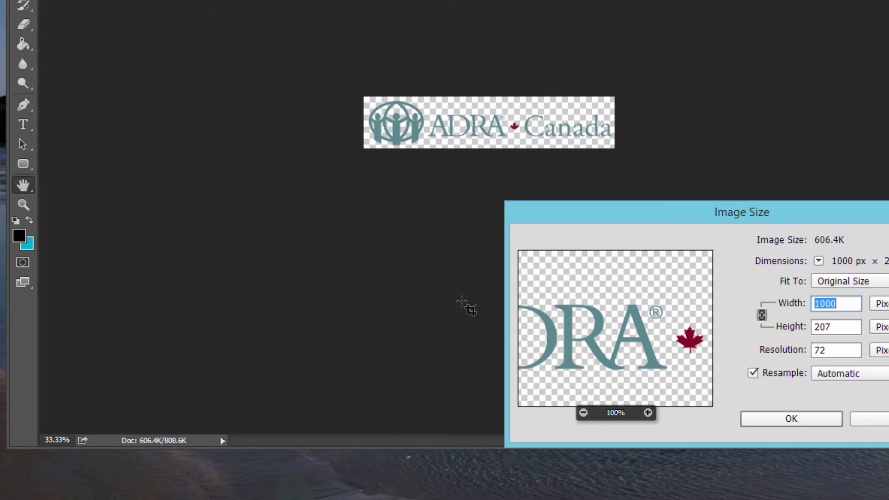
mouse_move(391, 292)
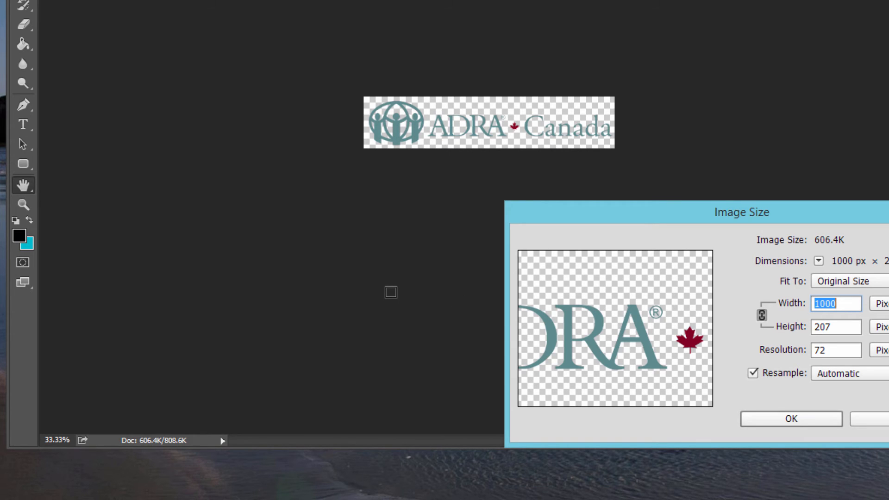
Resize the logo to 500 px wide and save it as ADRA_Banner_Signature500.png.
type("500")
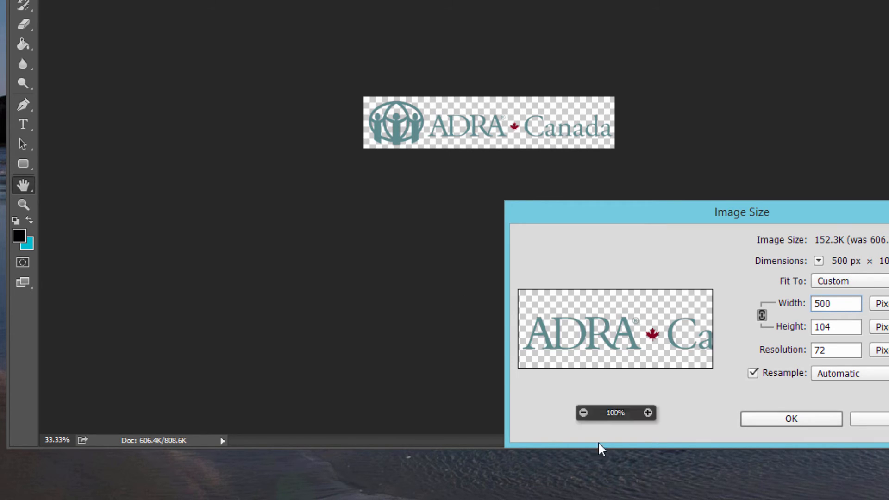
left_click(790, 418)
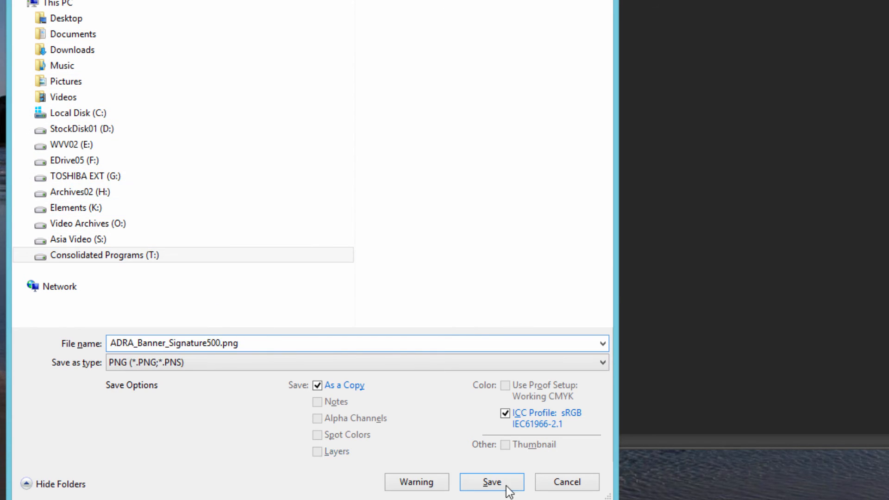
left_click(490, 482)
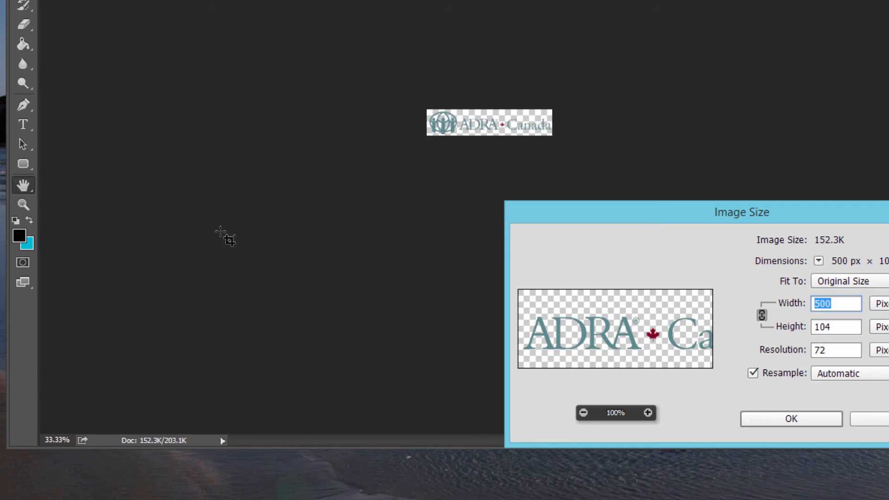
Enter 25 as a new, smaller width in the Image Size dialog.
type("25")
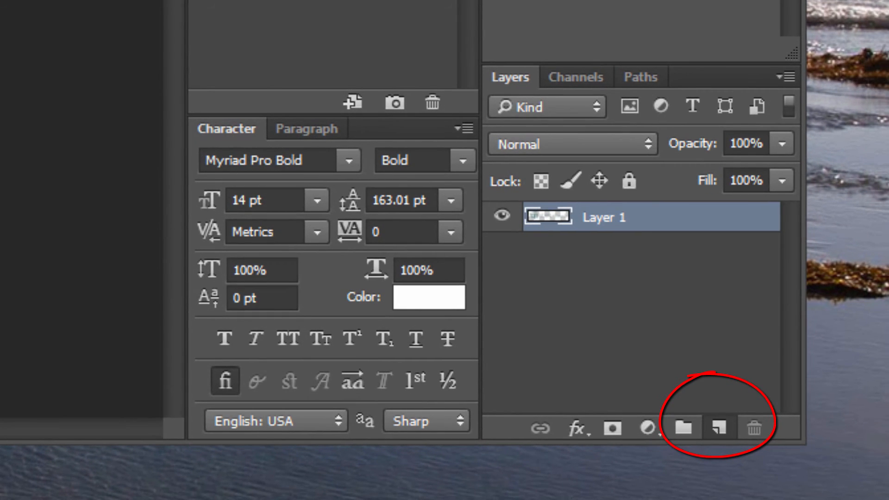
Create a new empty layer in the Layers panel.
left_click(718, 428)
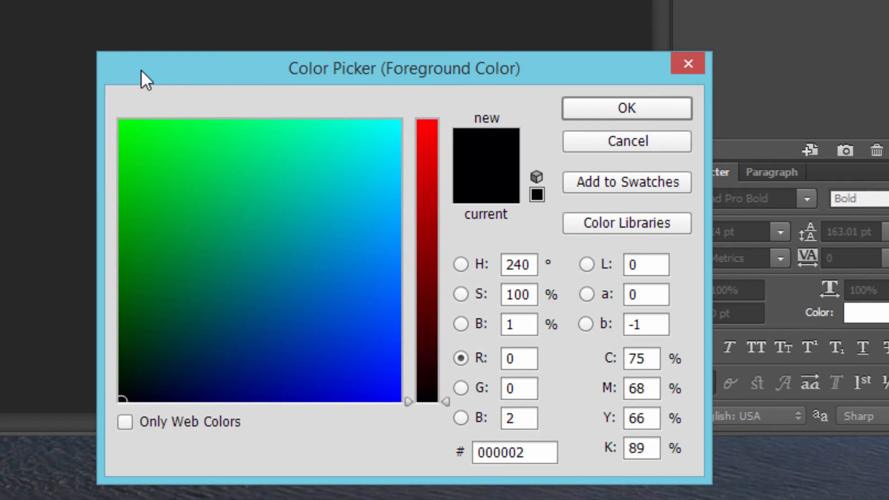
Choose a warm orange foreground colour in the Color Picker.
left_click_drag(403, 68, 285, 100)
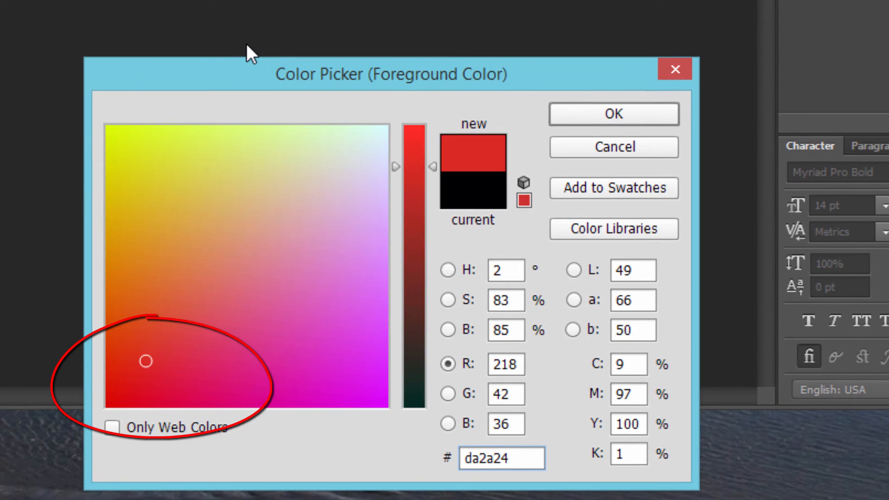
left_click(195, 300)
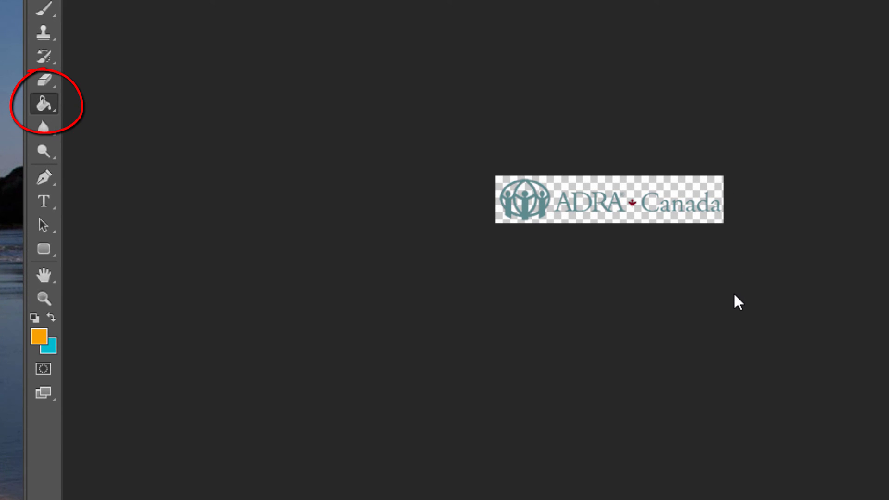
Select the Paint Bucket Tool from the fill tool group.
left_click(44, 104)
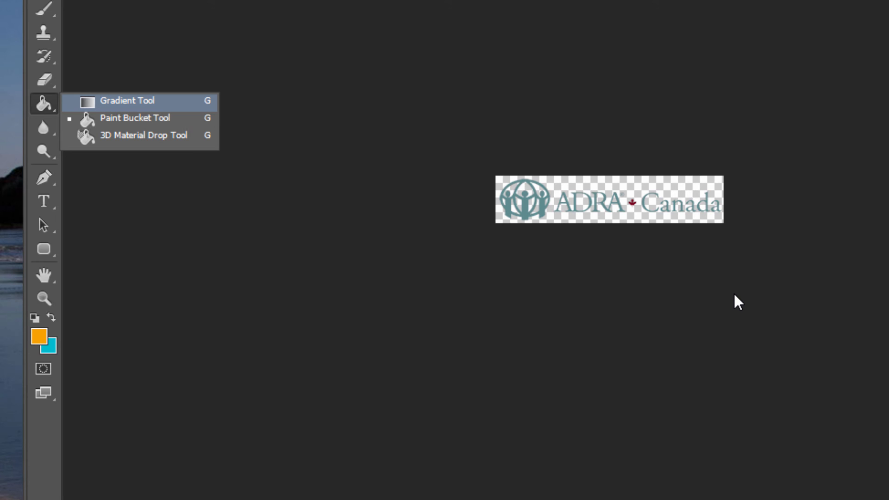
mouse_move(134, 117)
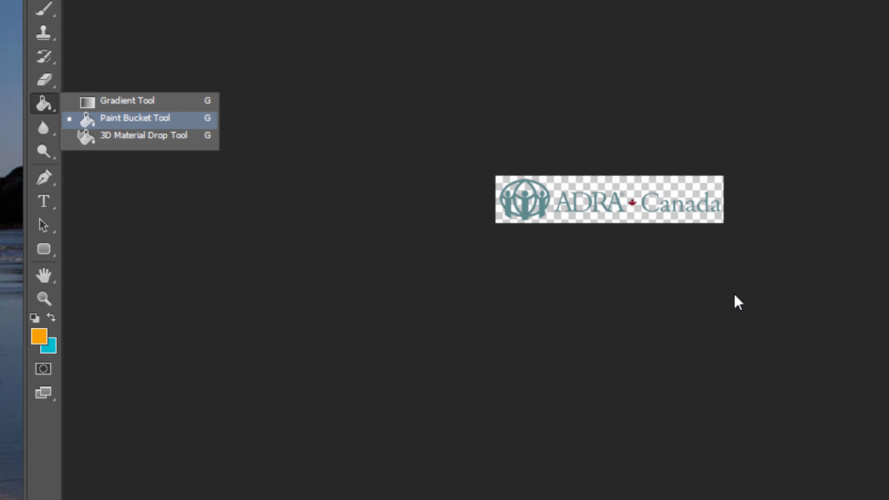
left_click(135, 118)
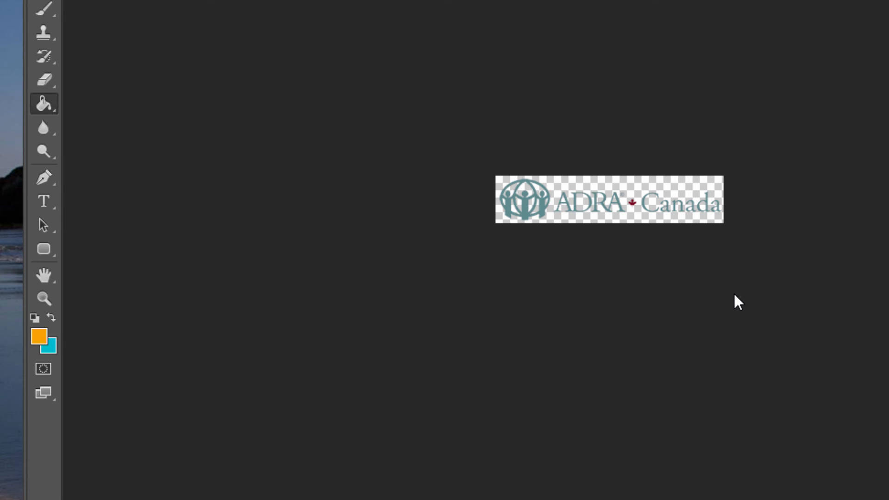